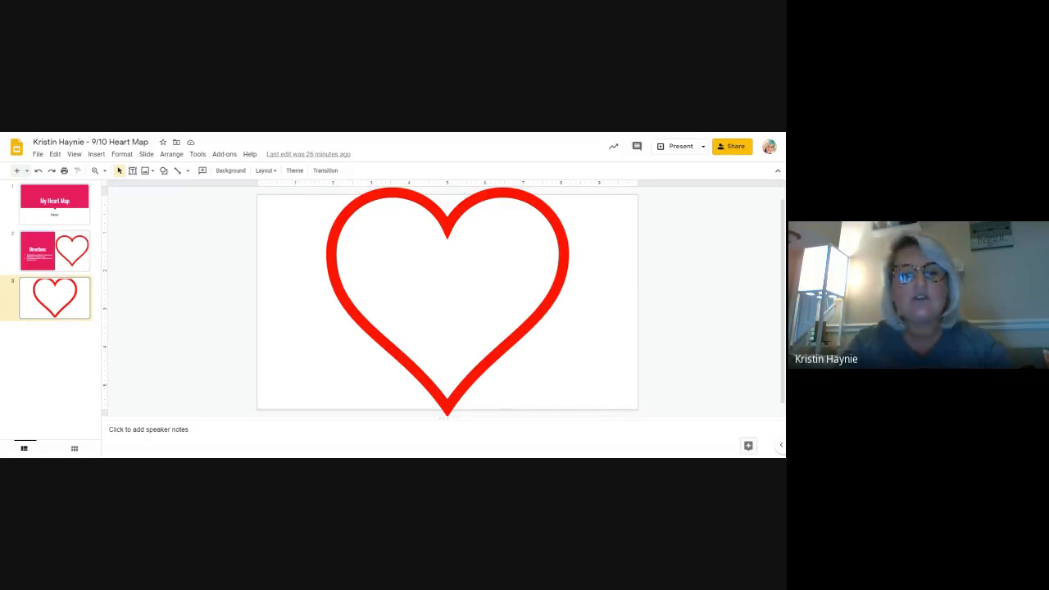
Show the Insert menu's image options for the heart slide.
left_click(96, 154)
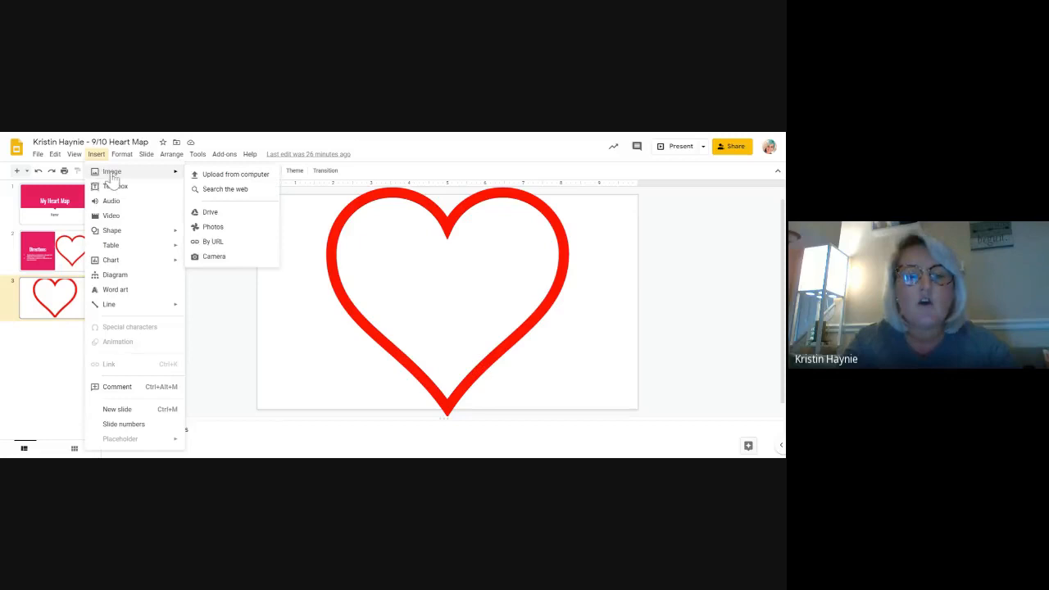
mouse_move(225, 189)
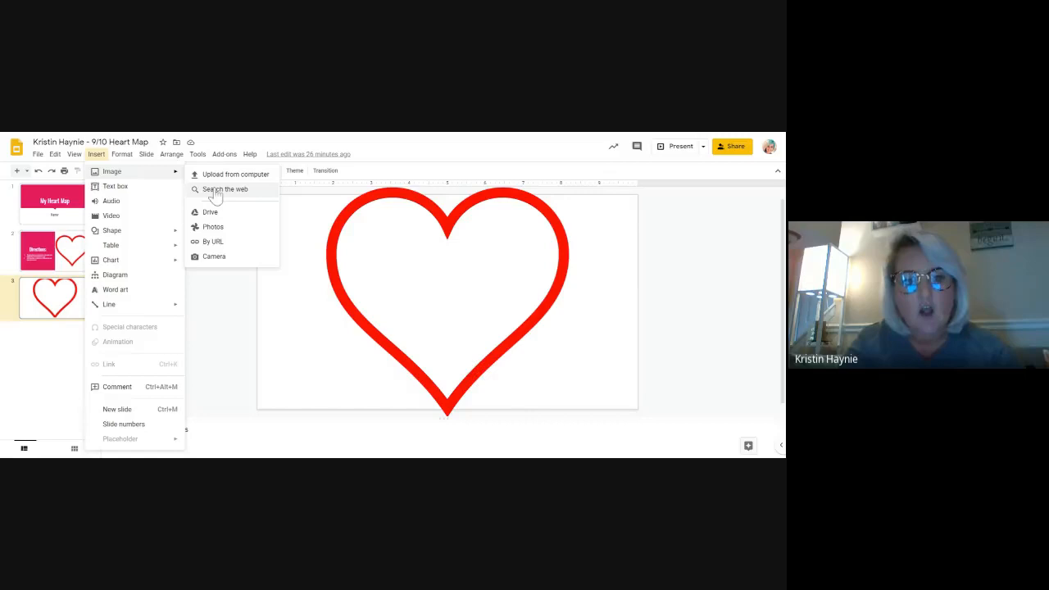
Choose Search the web to bring up the Google Images sidebar.
left_click(223, 190)
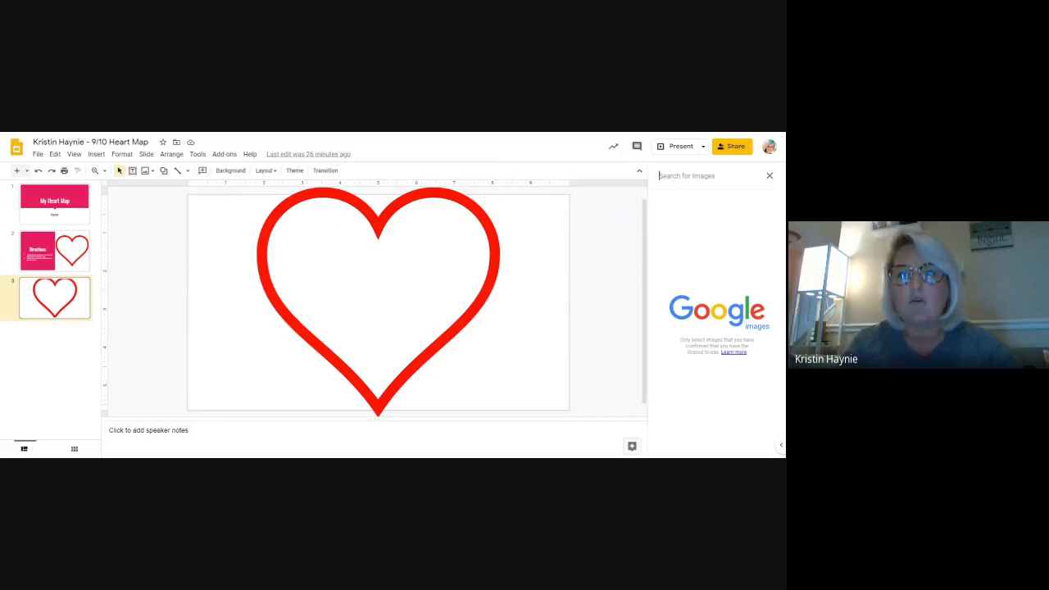
Search 'family clip art' and insert a chosen family picture over the red heart.
type("family")
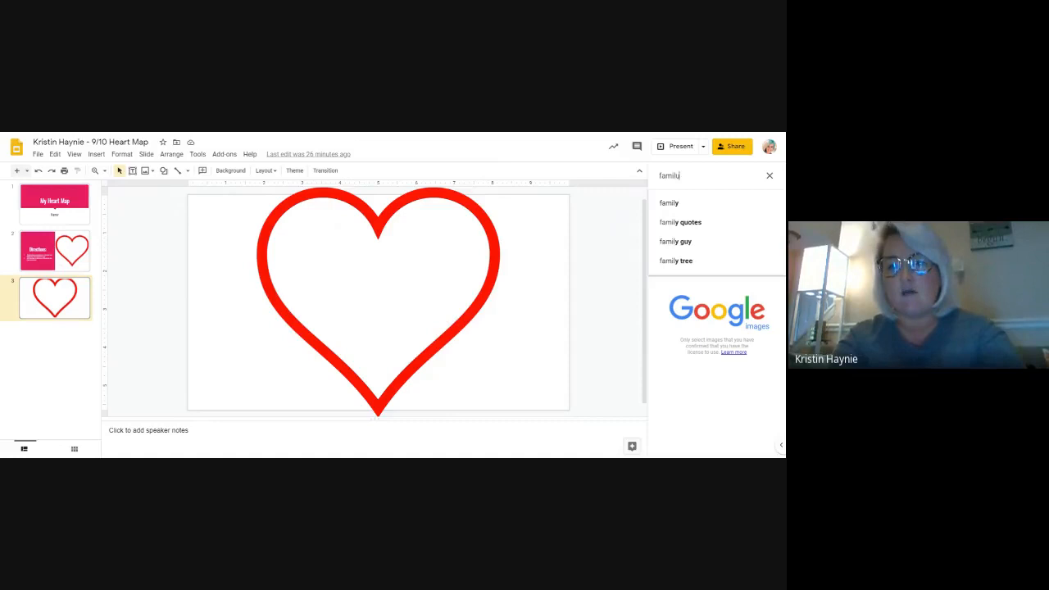
type("clip art")
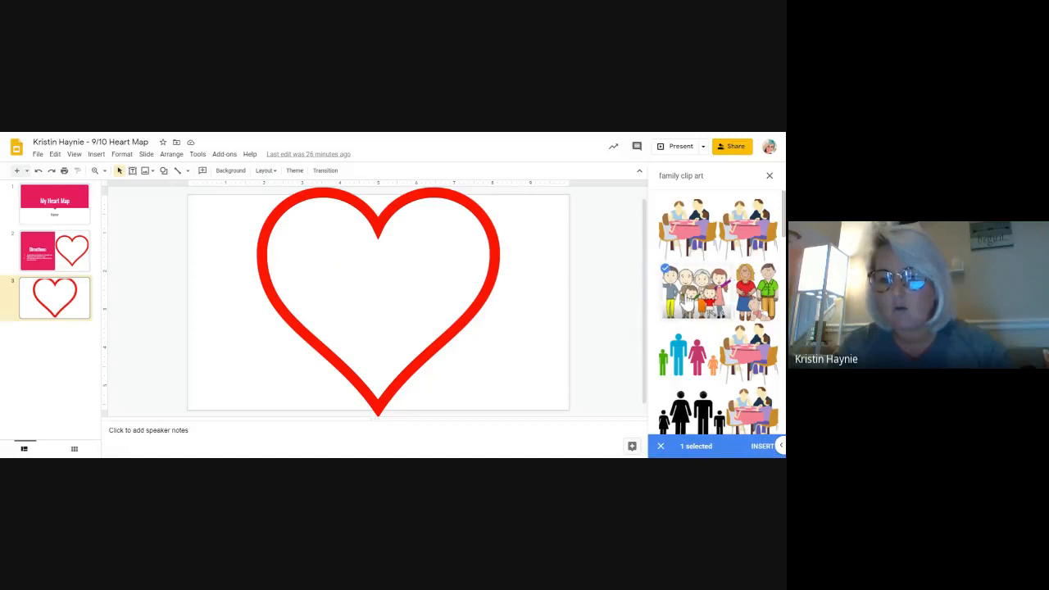
left_click(761, 446)
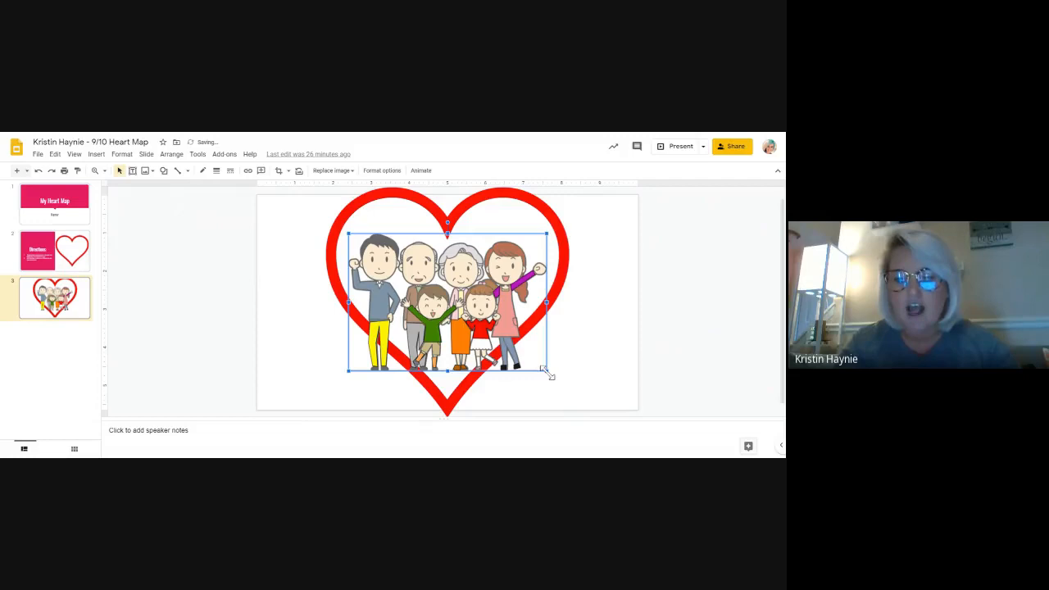